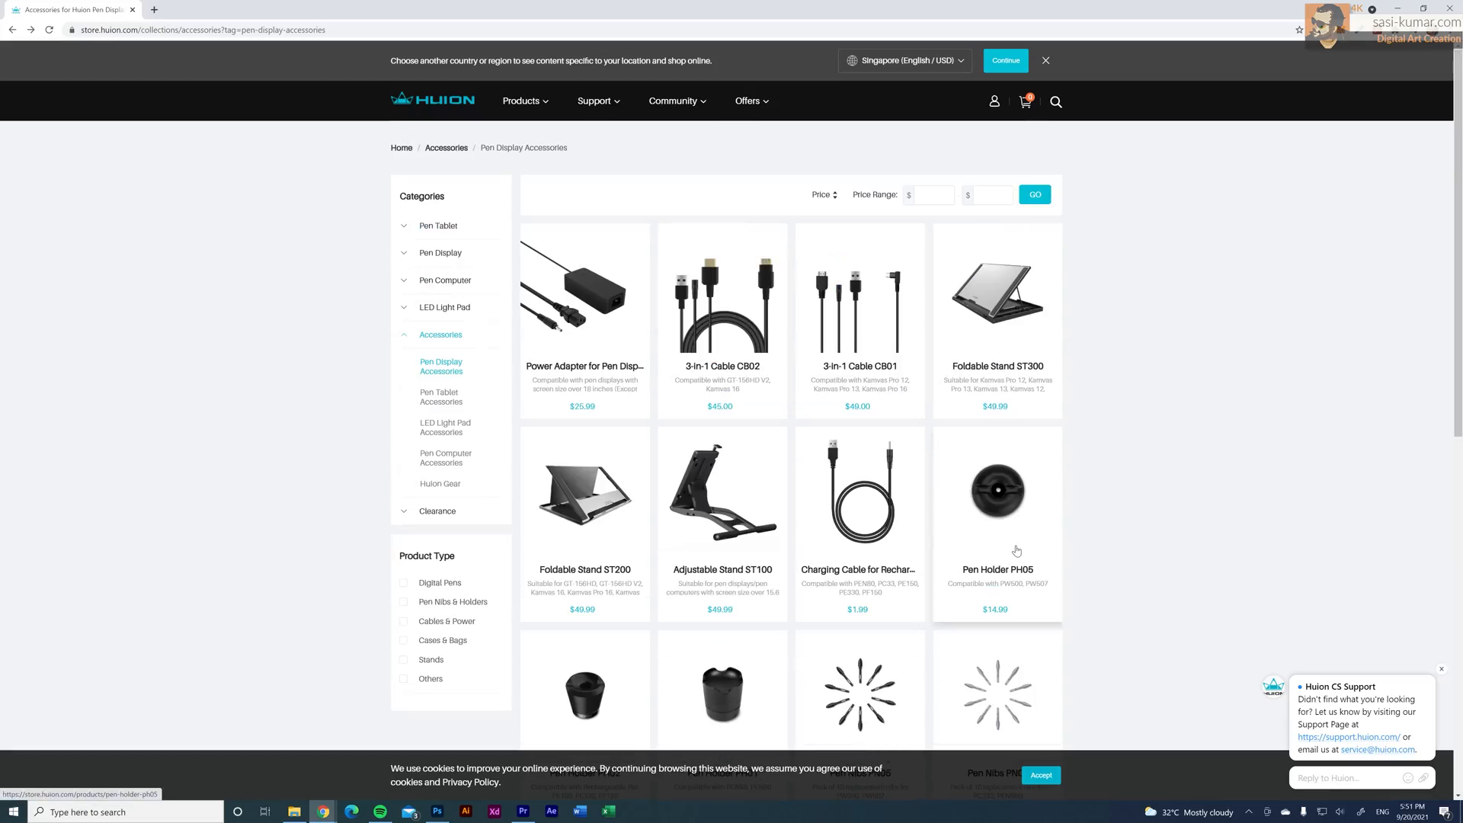
On Huion's download page, request drivers for Kamvas 13 with Windows as the operating system.
click(432, 100)
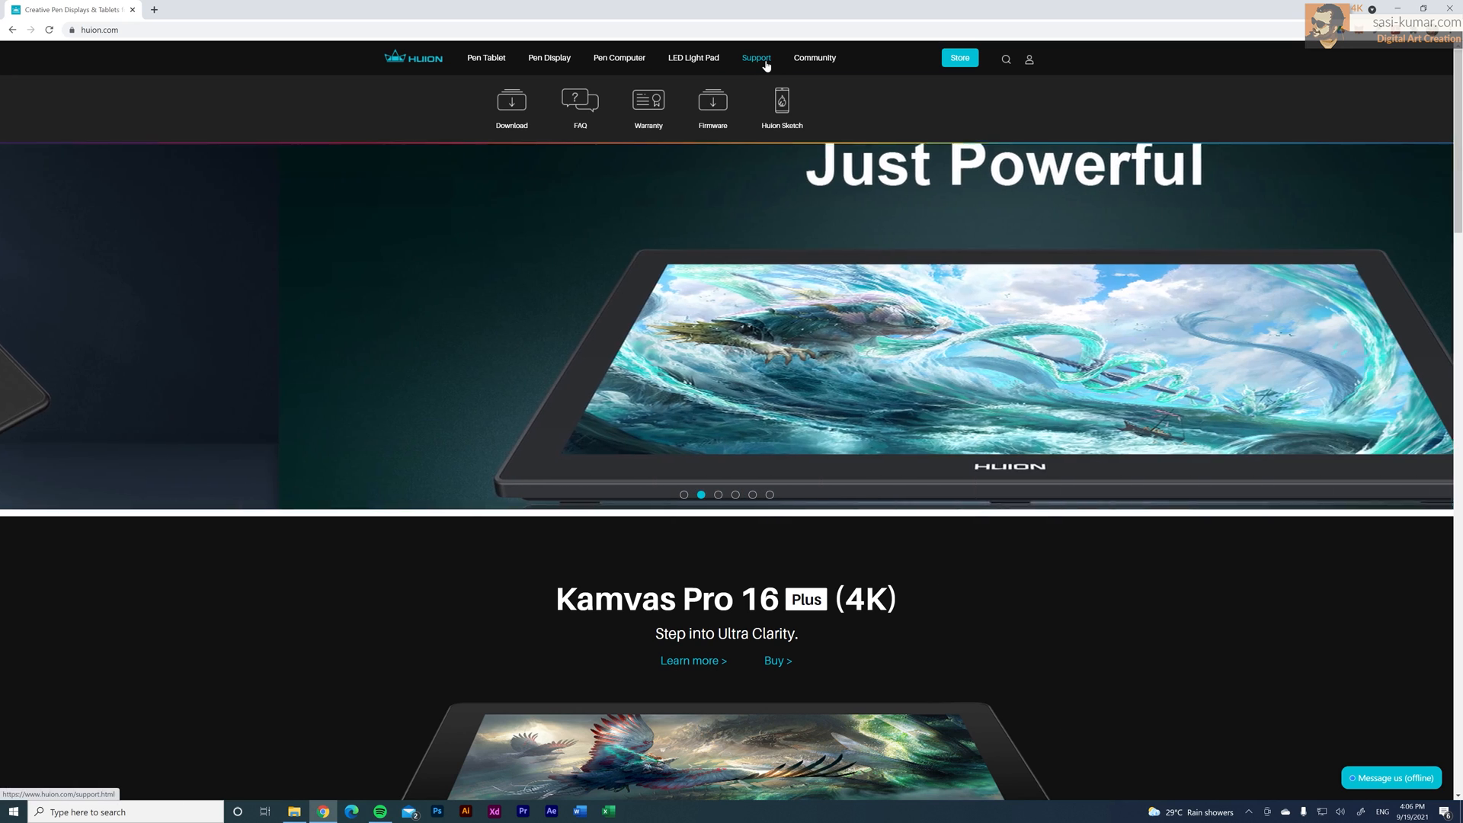
mouse_move(692, 58)
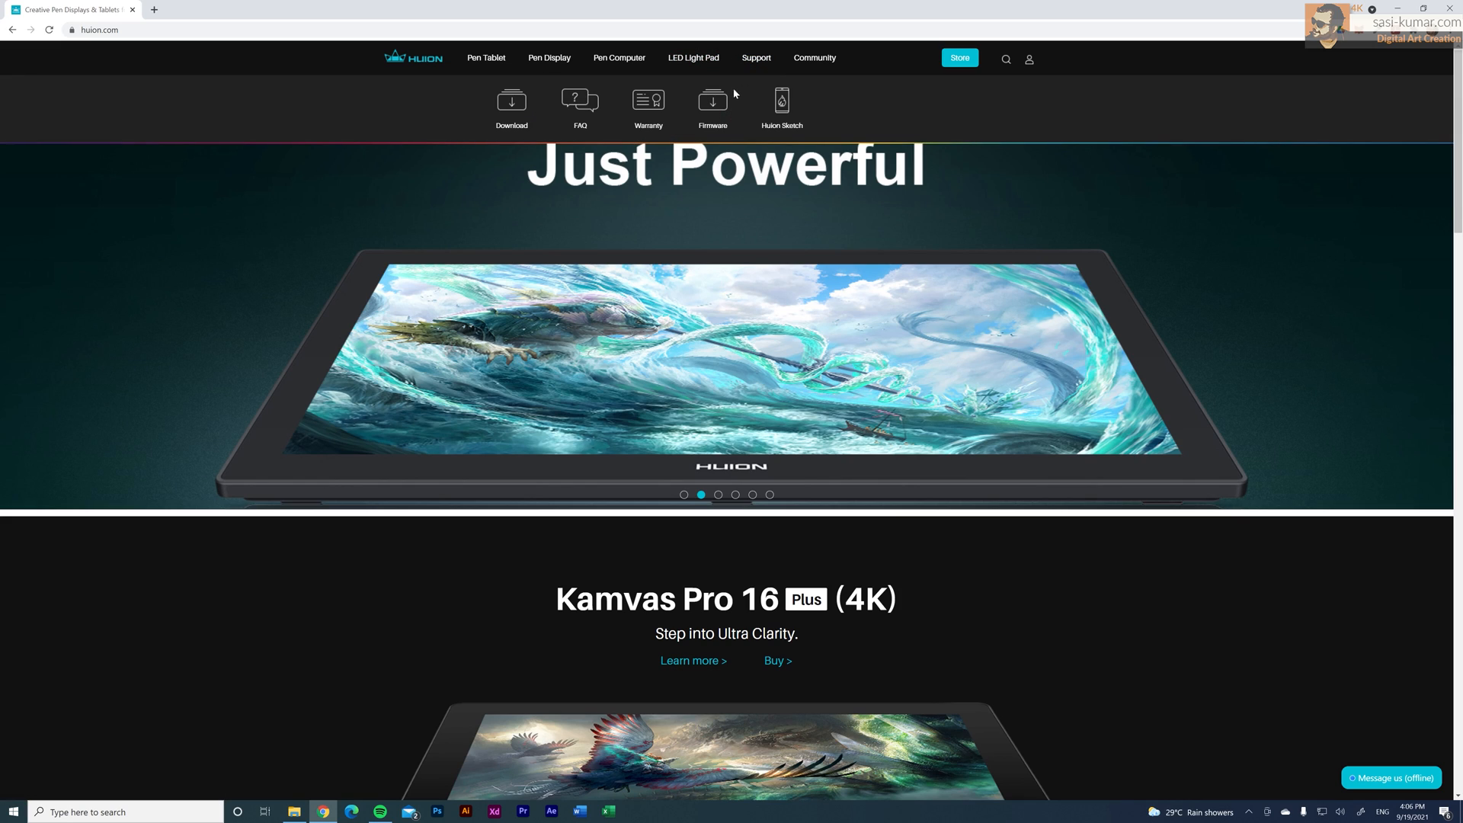
click(513, 102)
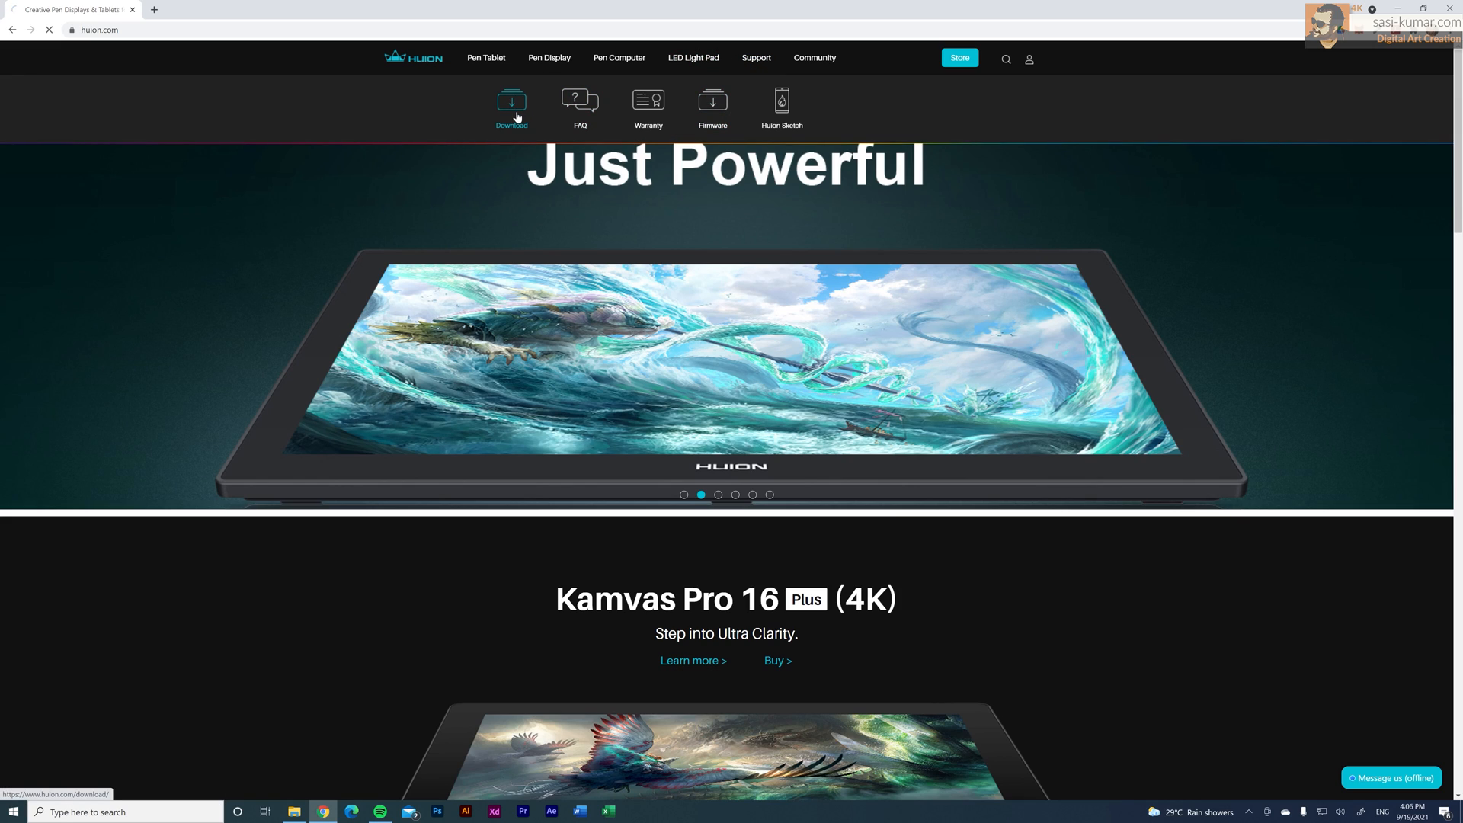
click(512, 105)
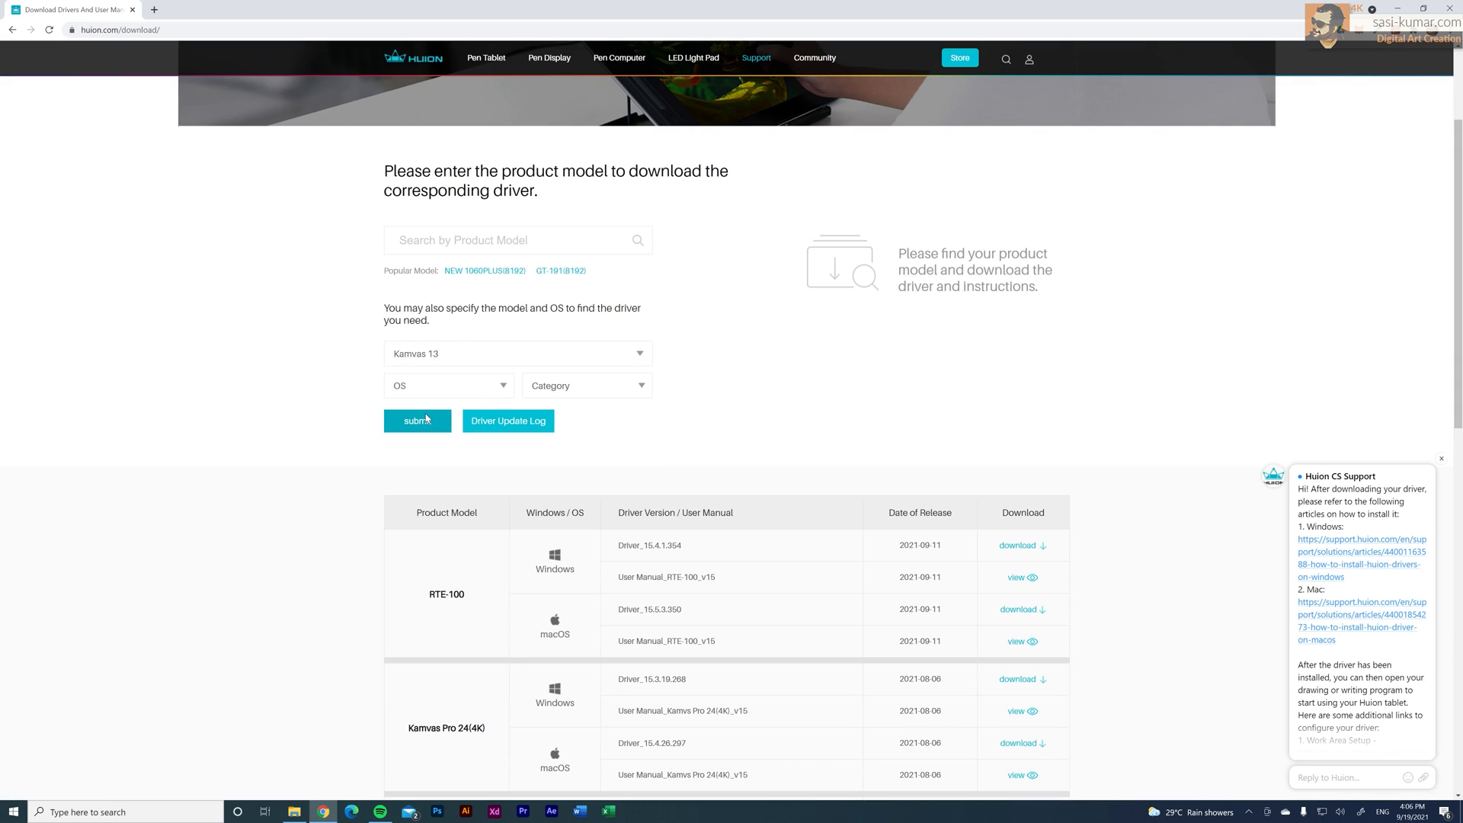
click(448, 386)
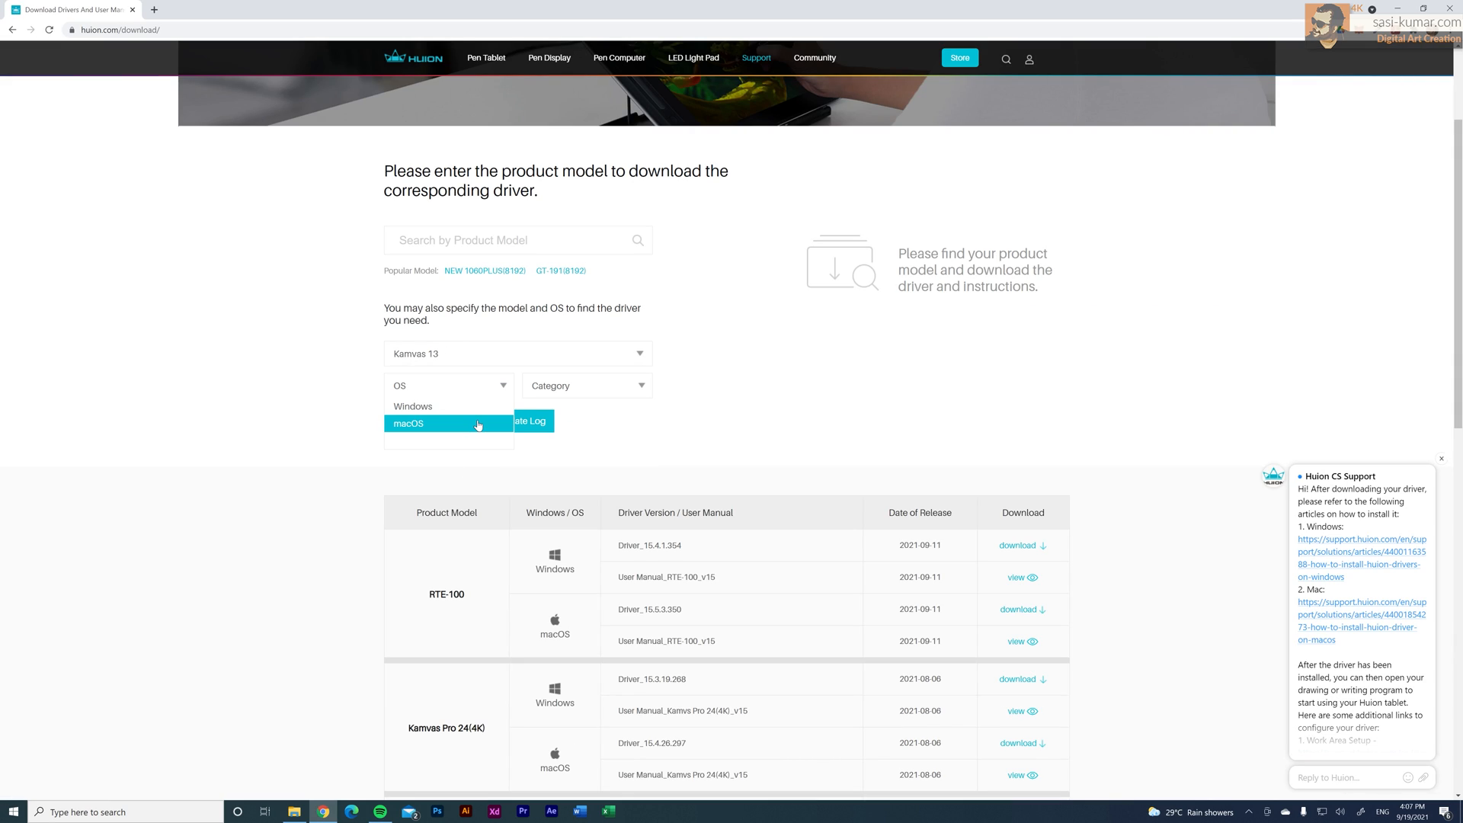
click(413, 405)
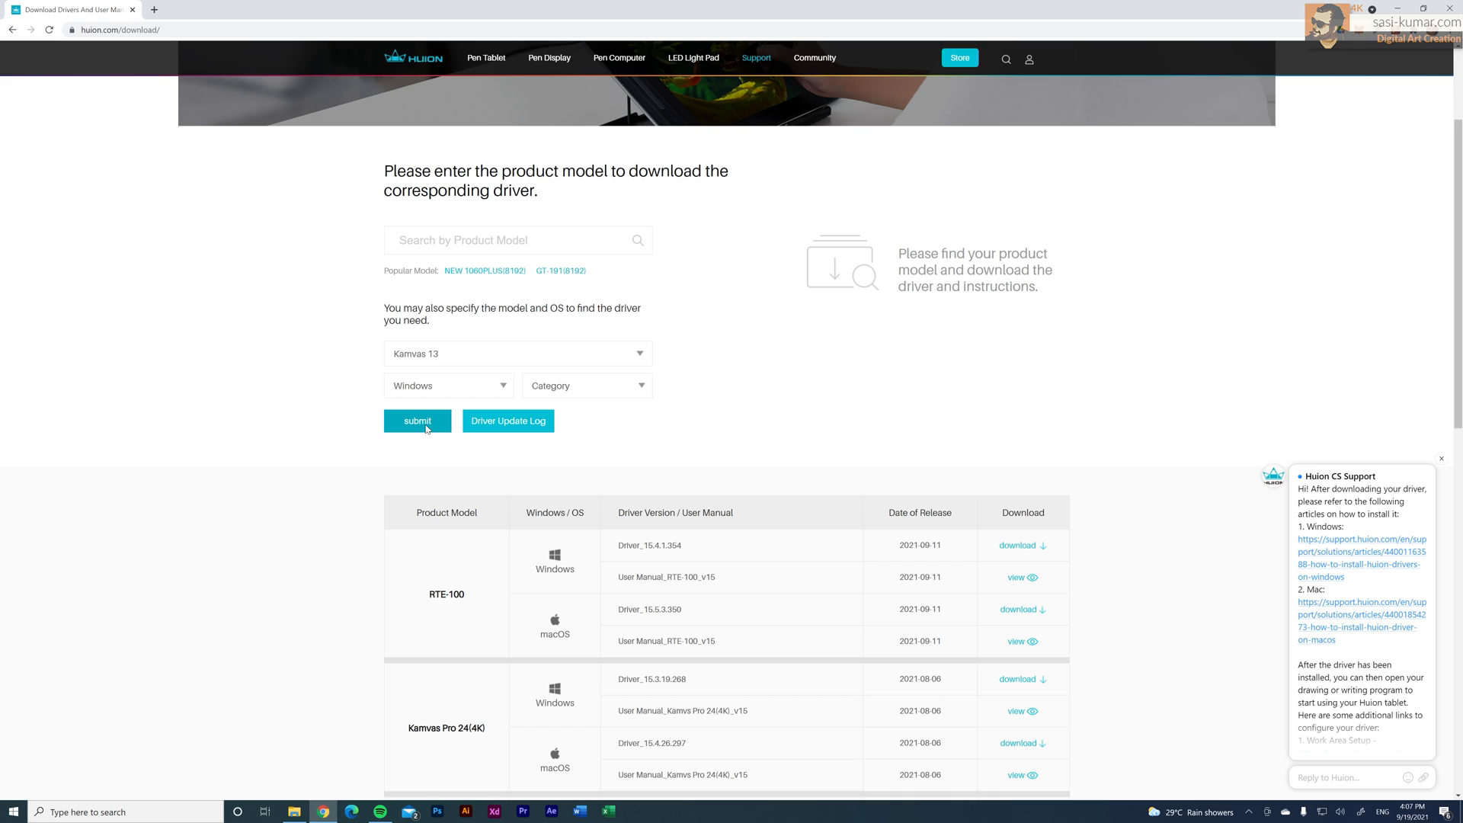
click(418, 420)
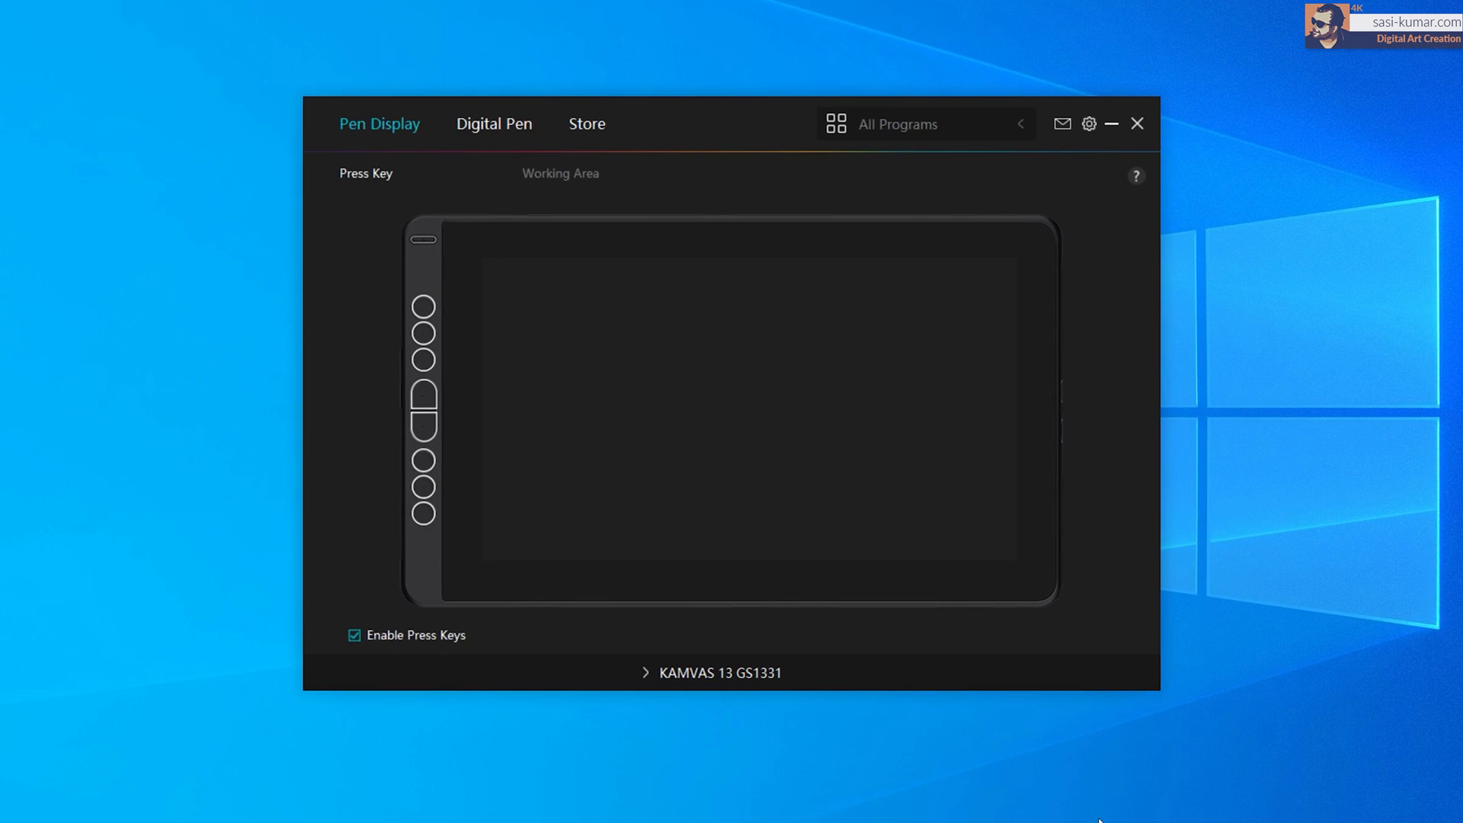
mouse_move(320, 209)
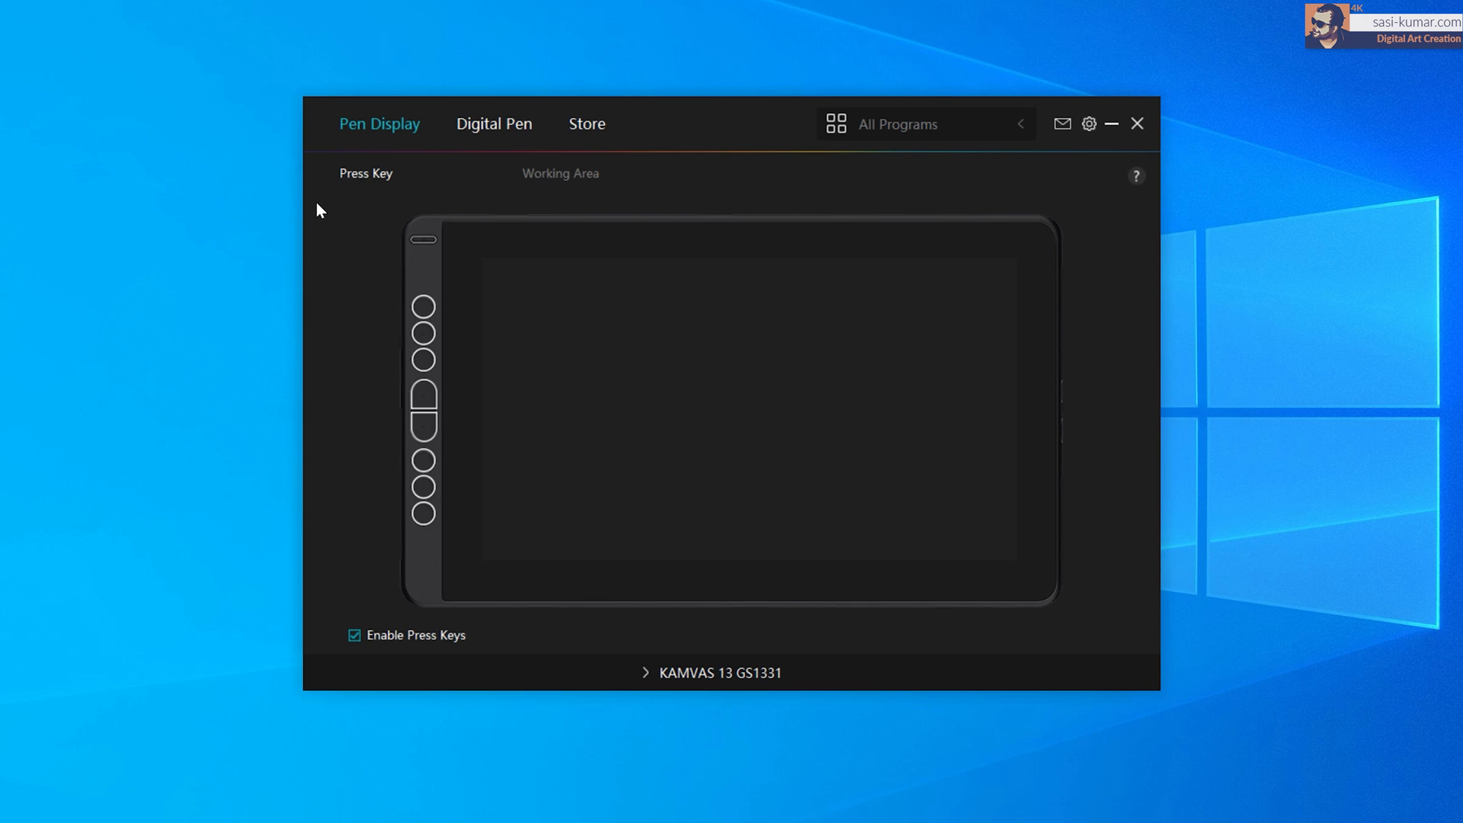
mouse_move(384, 224)
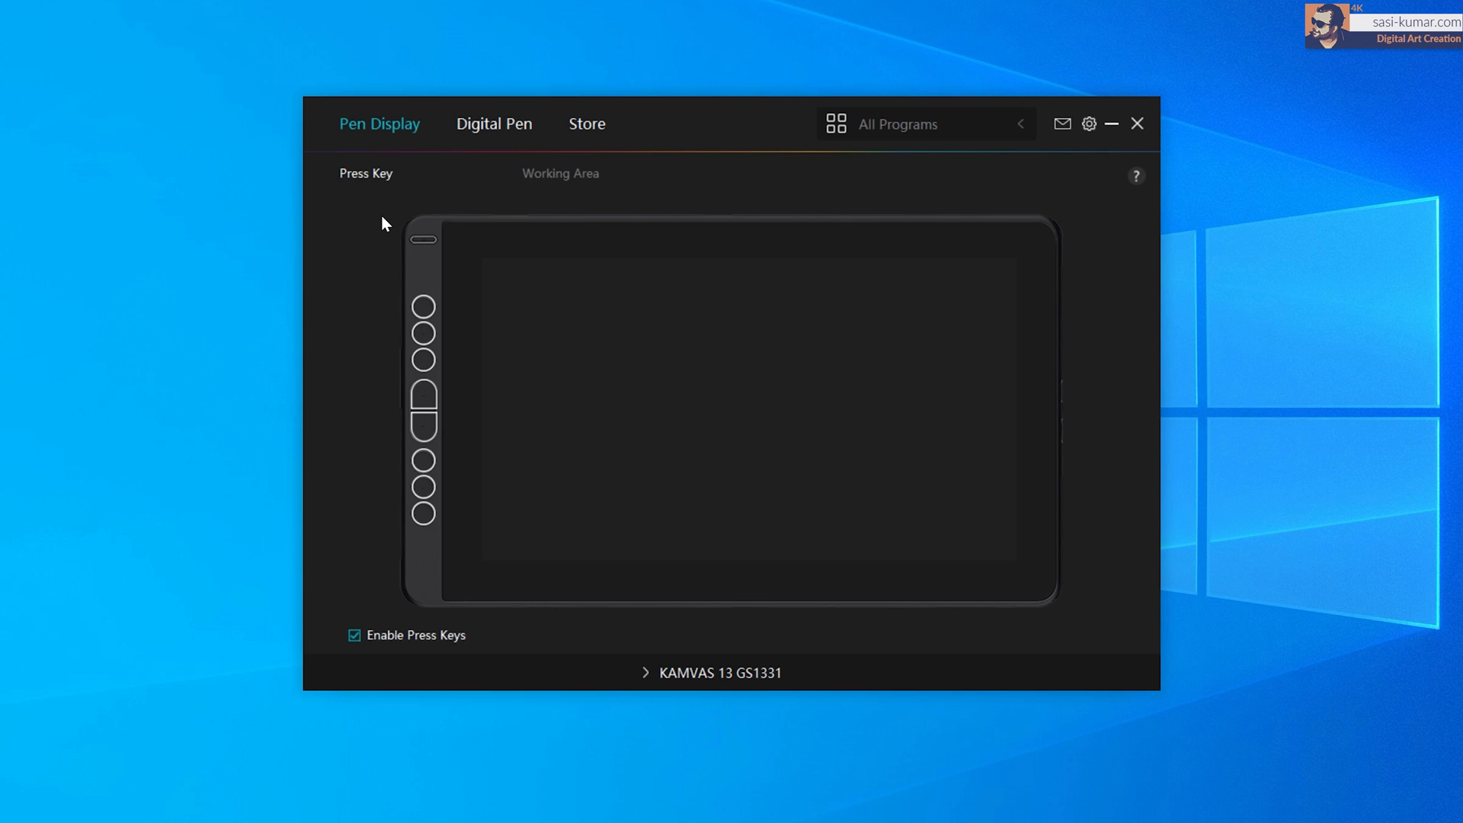
click(422, 307)
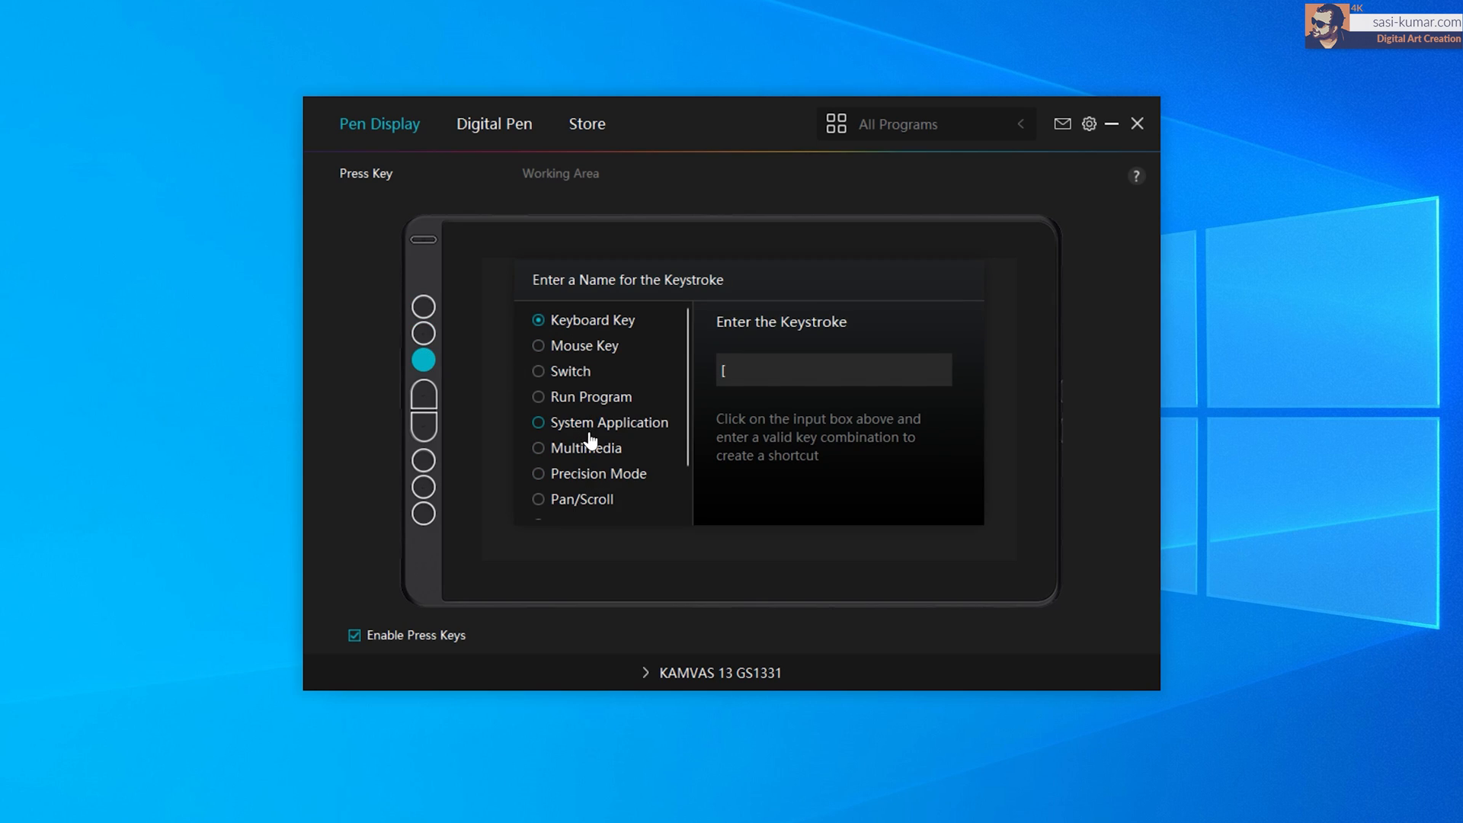
mouse_move(556, 478)
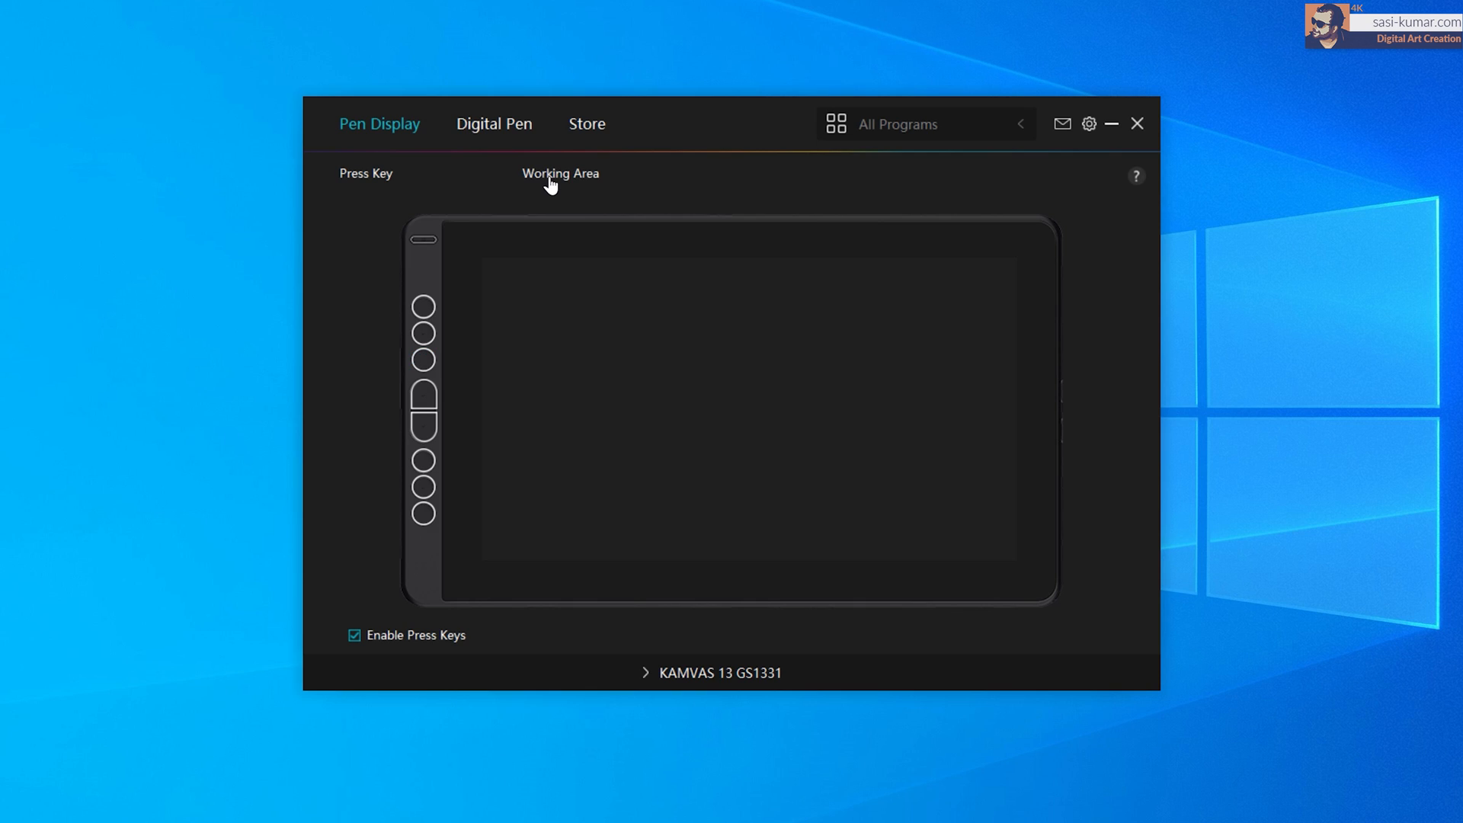
Show the Working Area settings mapping the Kamvas 13 to the full area at 0° rotation.
click(559, 172)
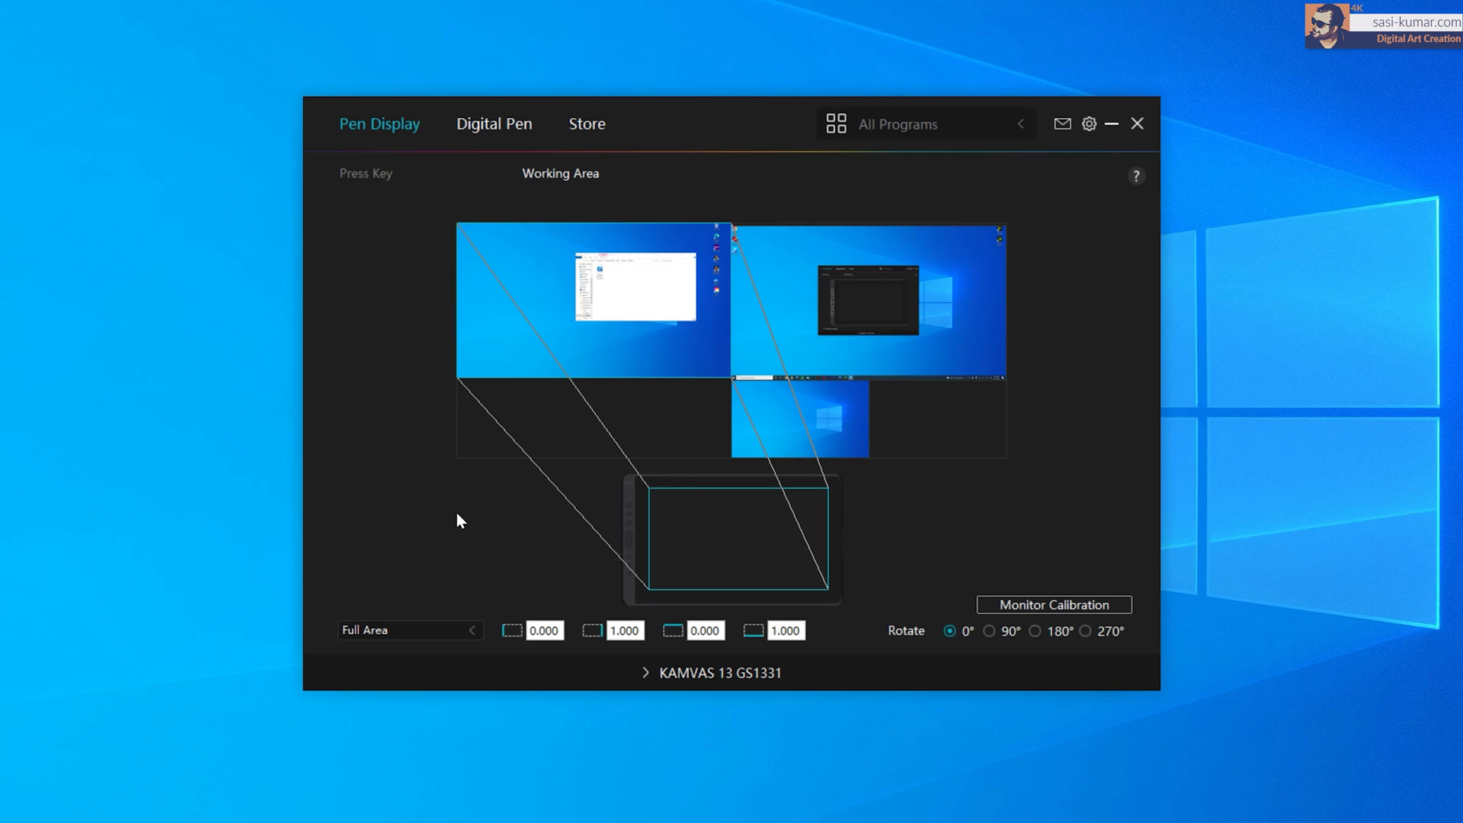
mouse_move(602, 386)
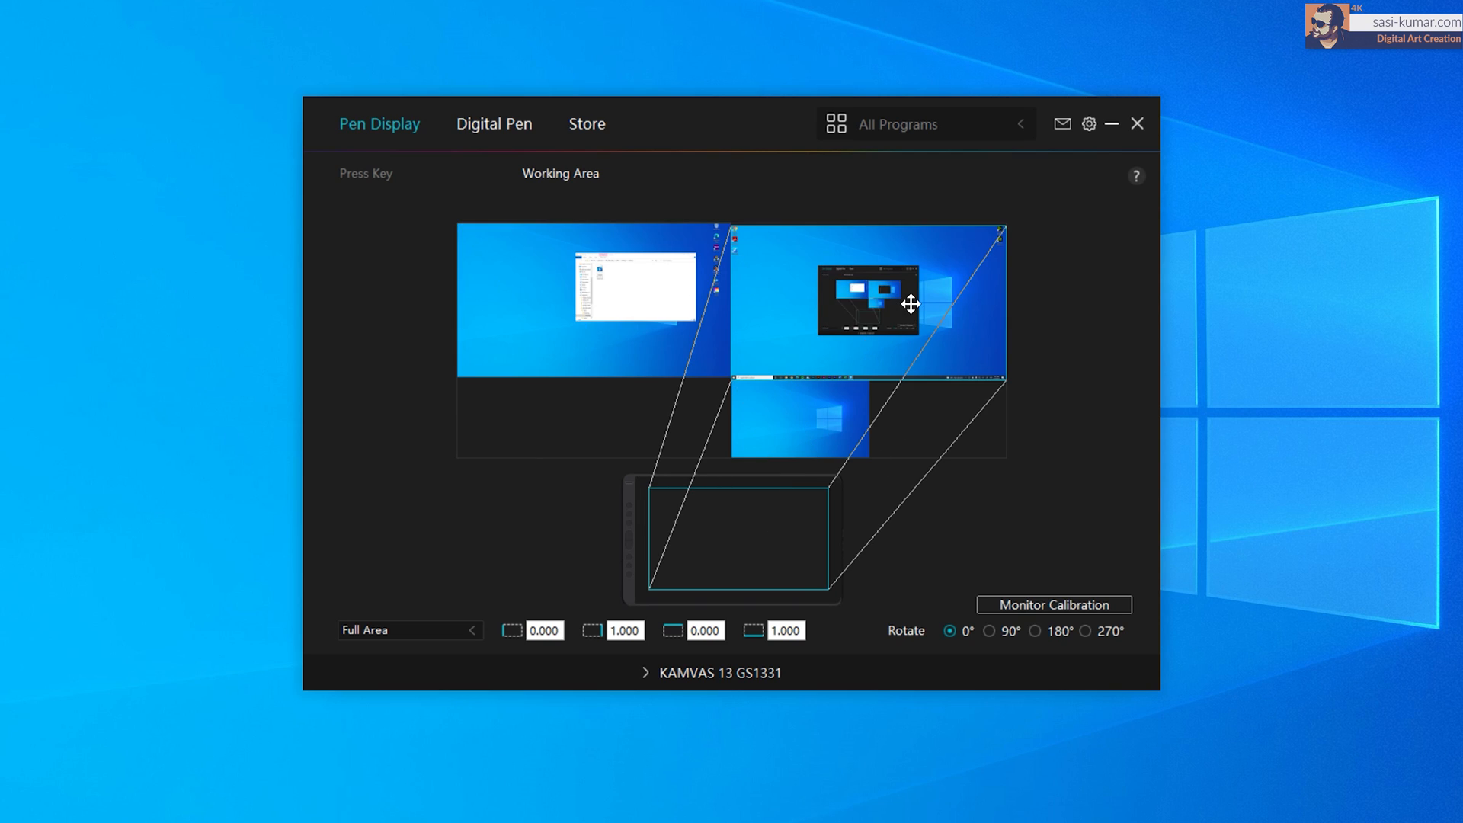
mouse_move(824, 409)
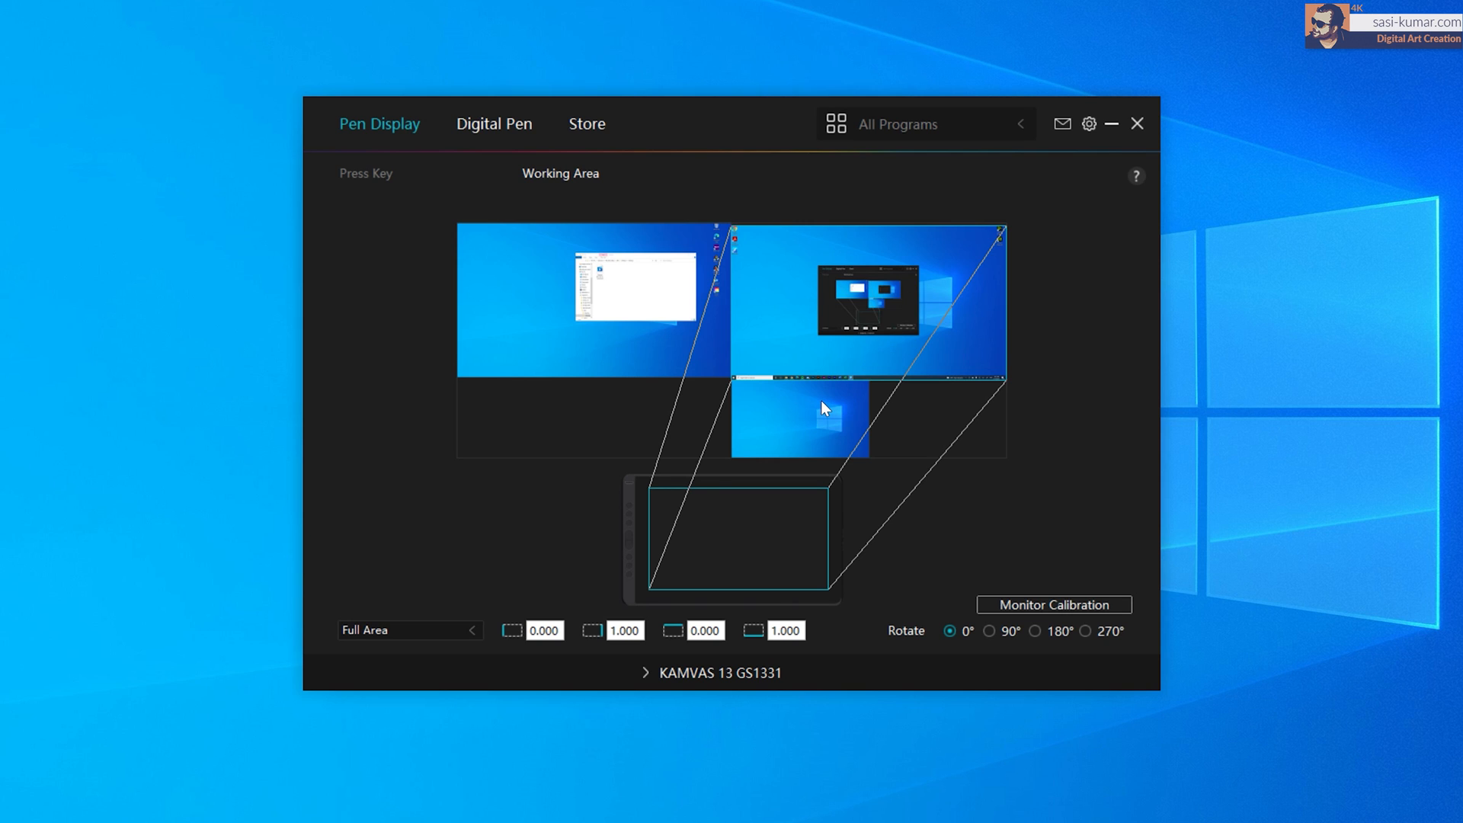